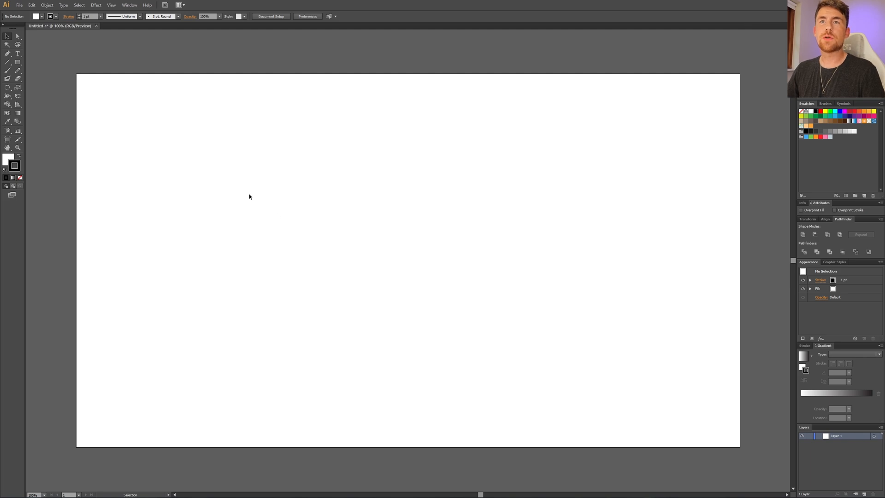
- Draw a peach-filled circle at the artboard centre with the Ellipse Tool
click(6, 61)
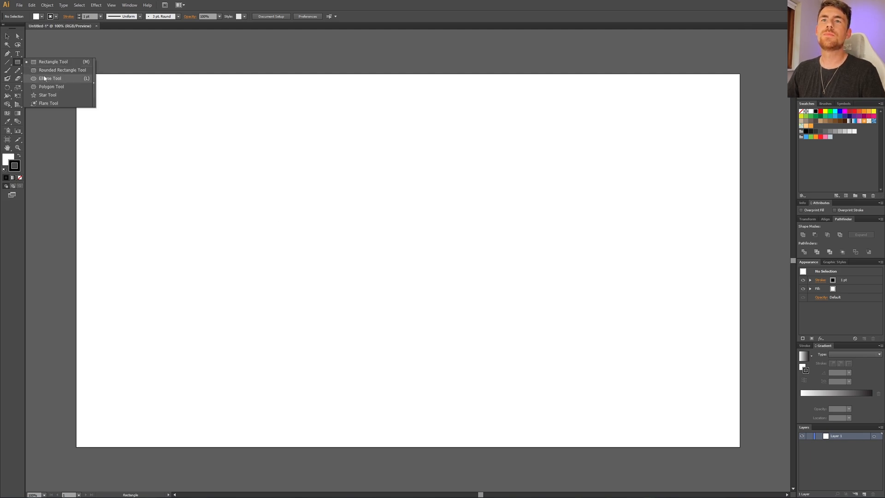
click(48, 78)
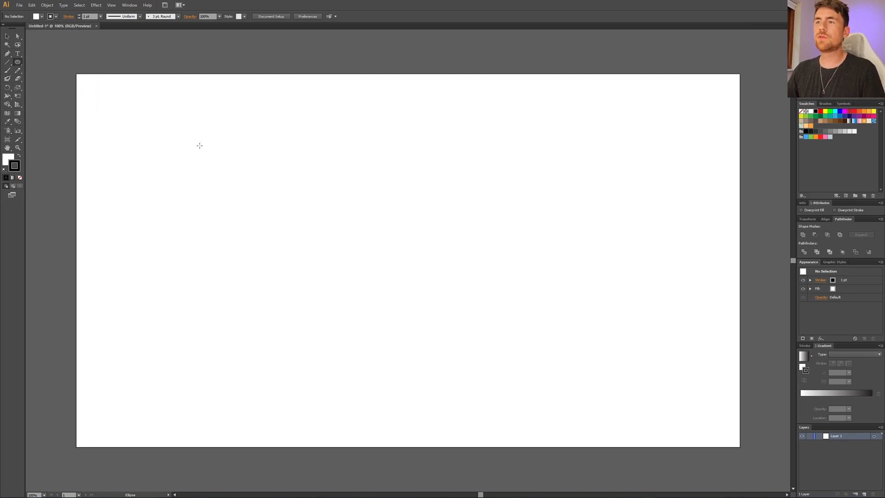
drag(327, 178, 508, 355)
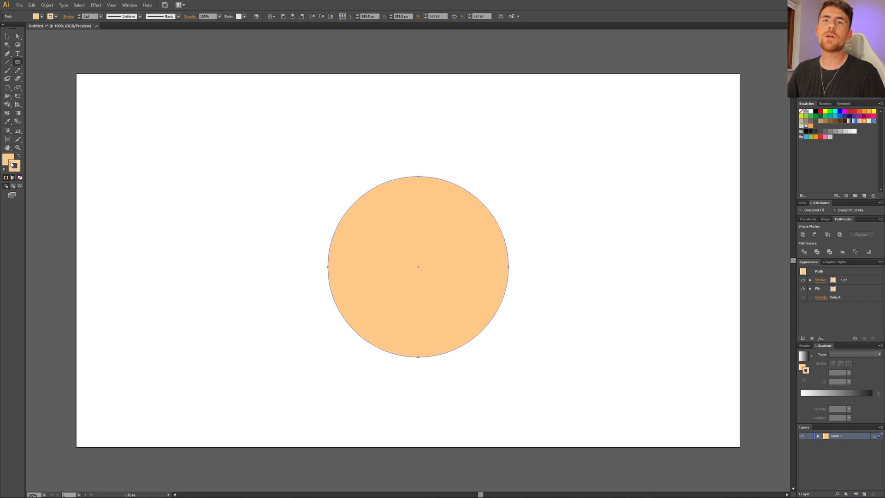
mouse_move(15, 168)
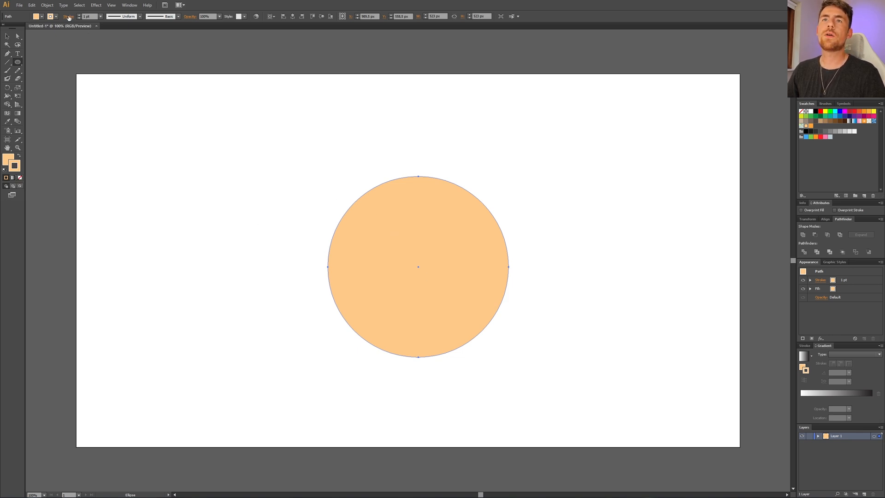
- Give the circle a 60 pt stroke in the same peach colour
click(73, 17)
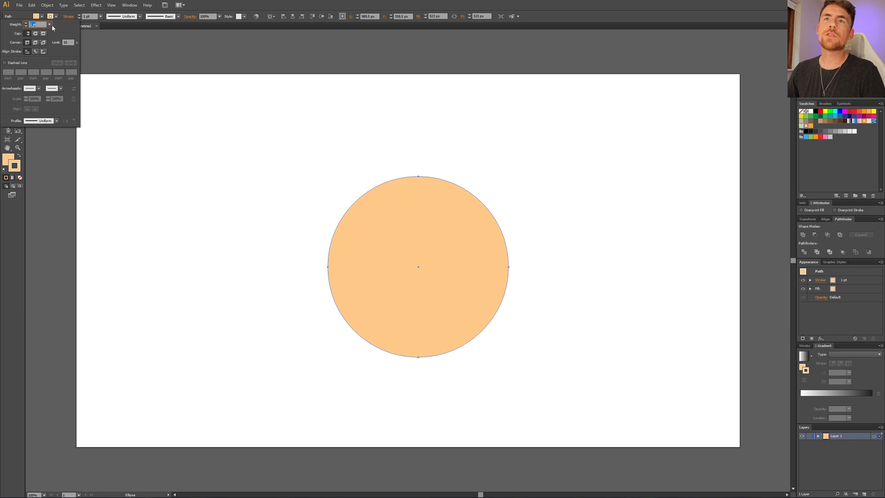
text(60)
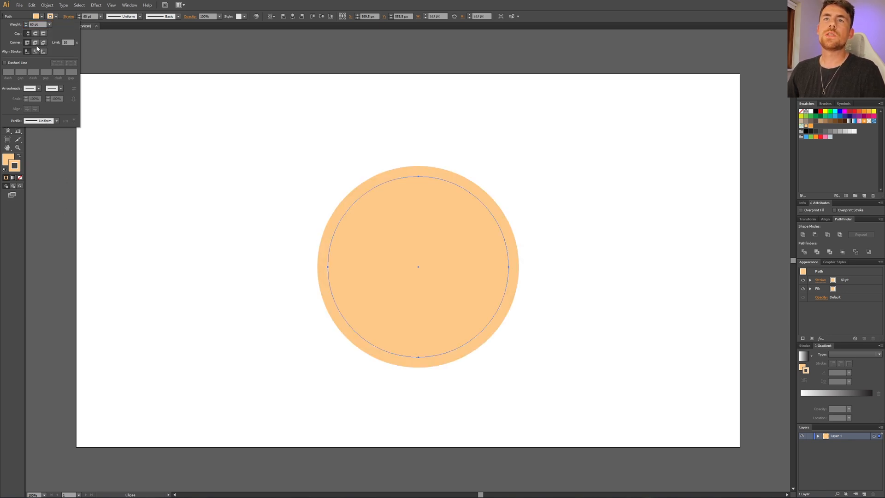
mouse_move(34, 35)
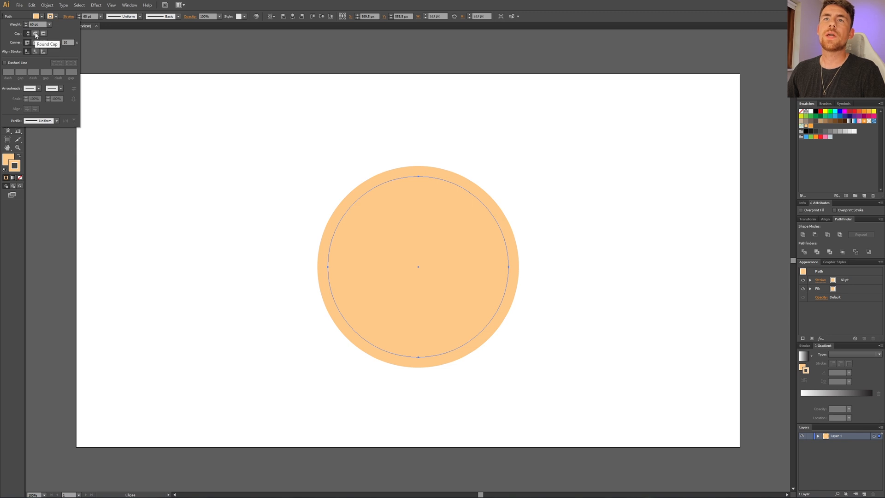
mouse_move(37, 33)
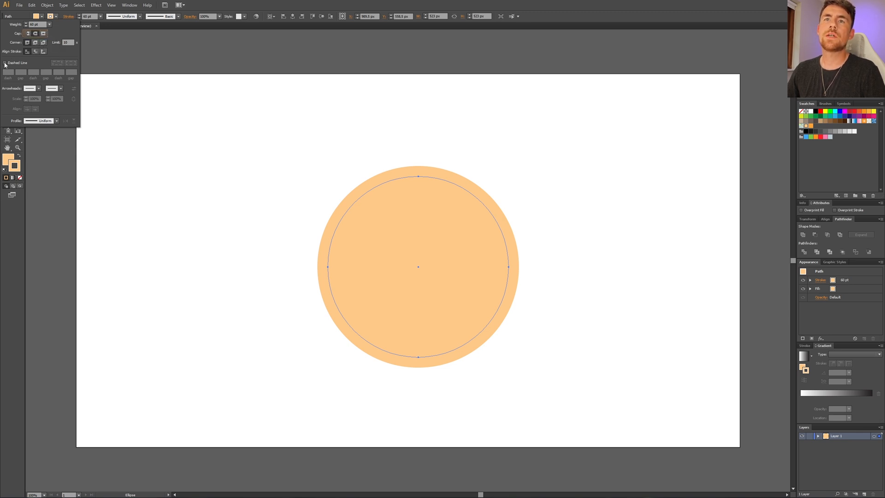
- Make the thick border a dashed, round-capped line forming scalloped bumps
click(5, 63)
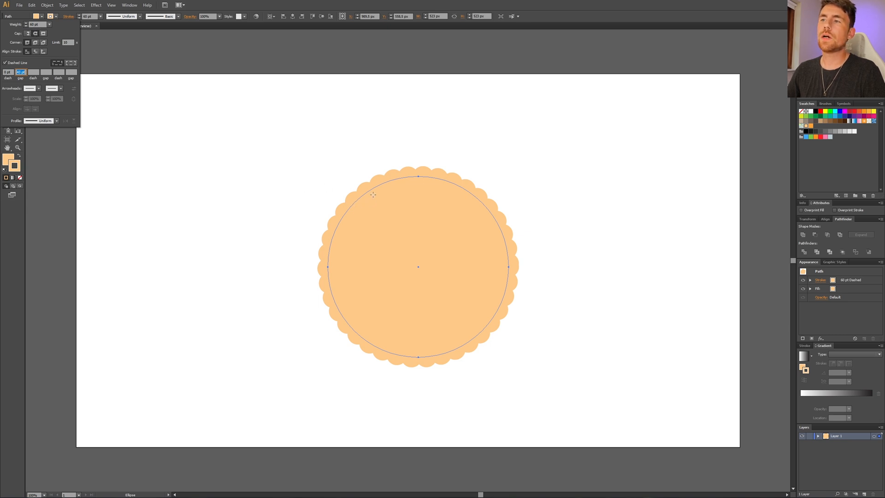
mouse_move(355, 210)
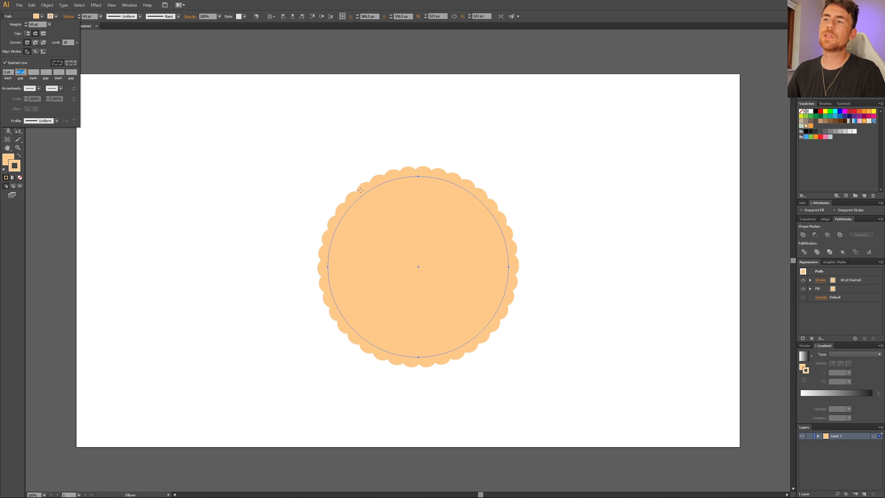
mouse_move(356, 193)
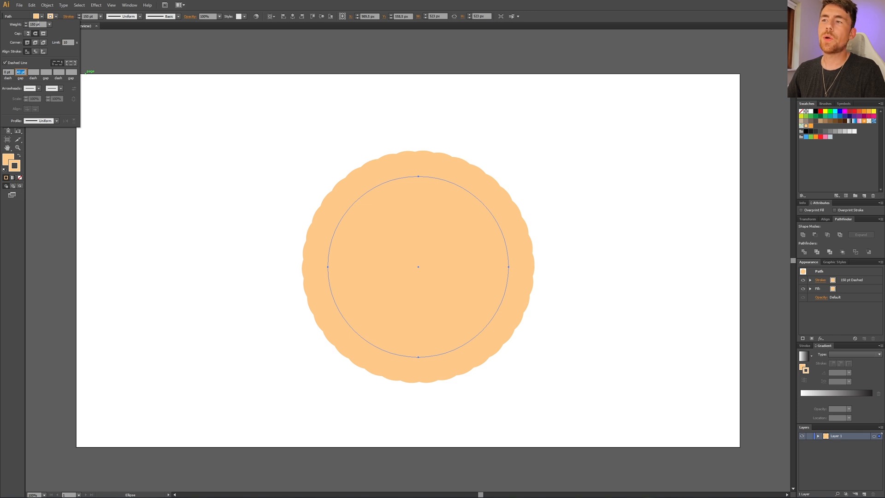
mouse_move(364, 187)
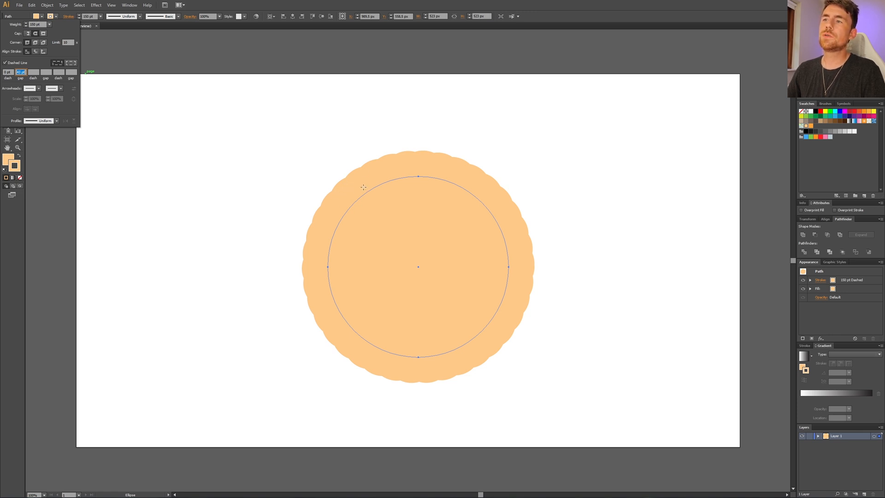
mouse_move(92, 105)
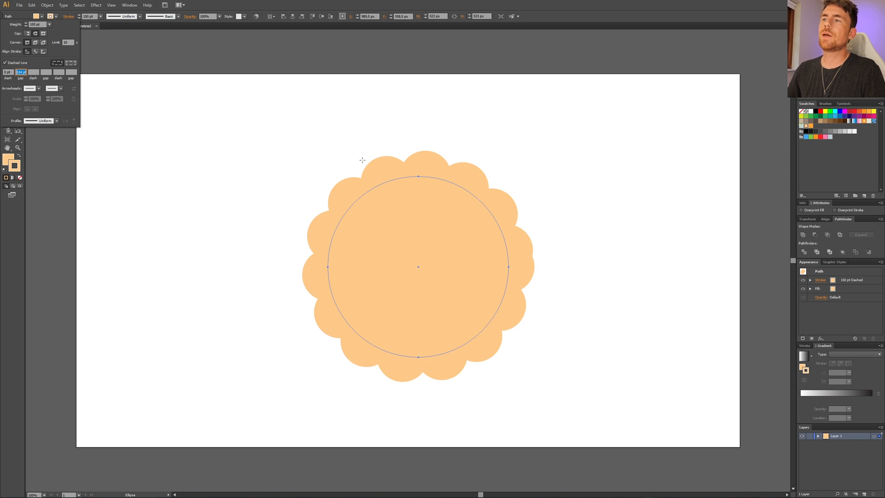
mouse_move(509, 190)
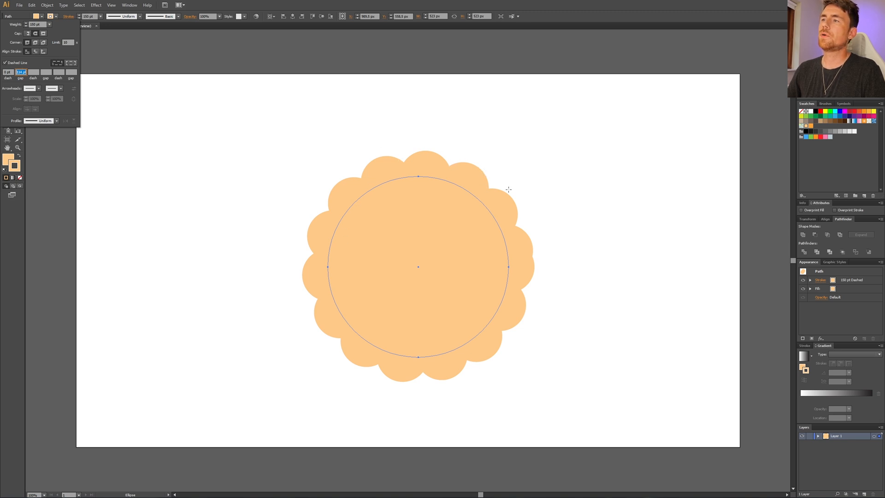
mouse_move(524, 270)
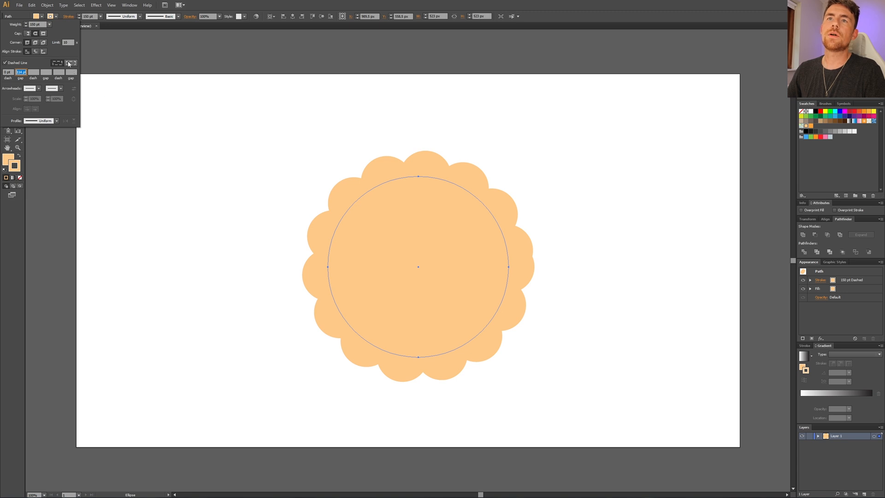
mouse_move(69, 63)
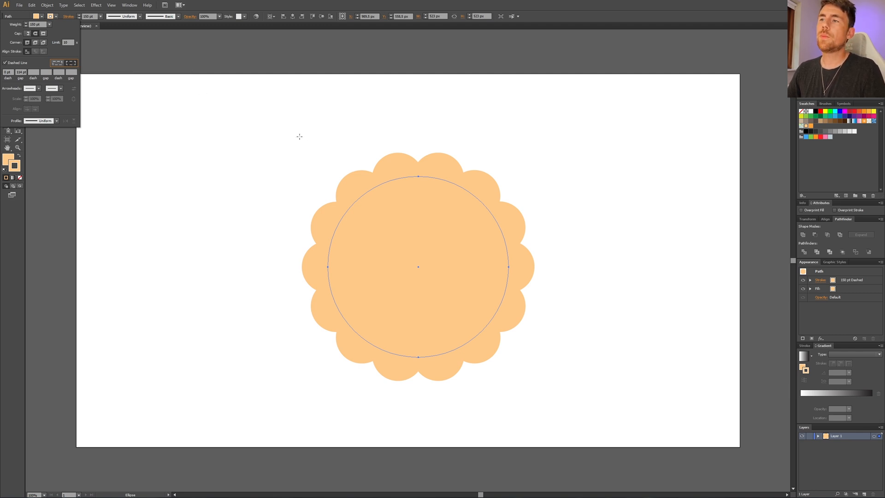
mouse_move(446, 182)
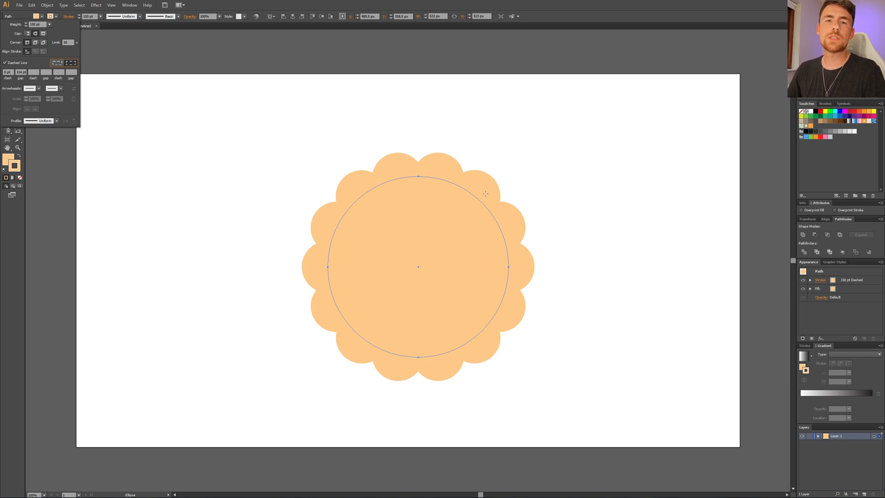
mouse_move(199, 98)
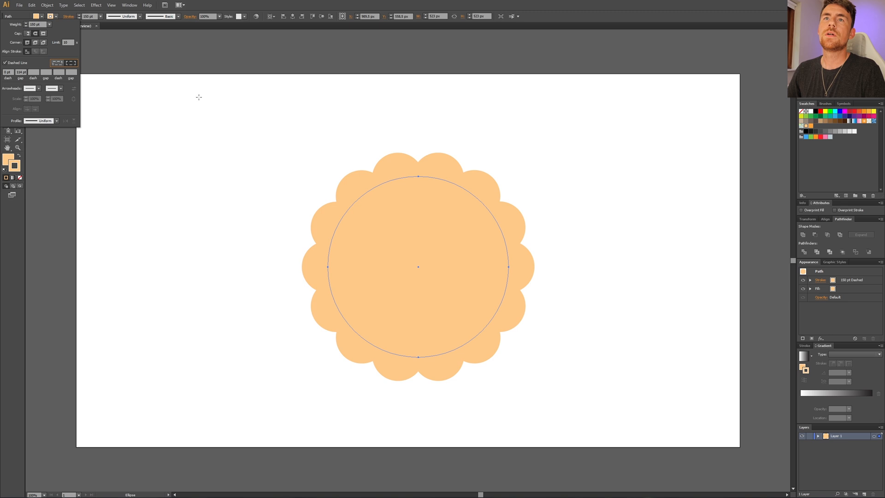
- Expand the appearance, then expand fill and stroke into outlined shapes
click(48, 5)
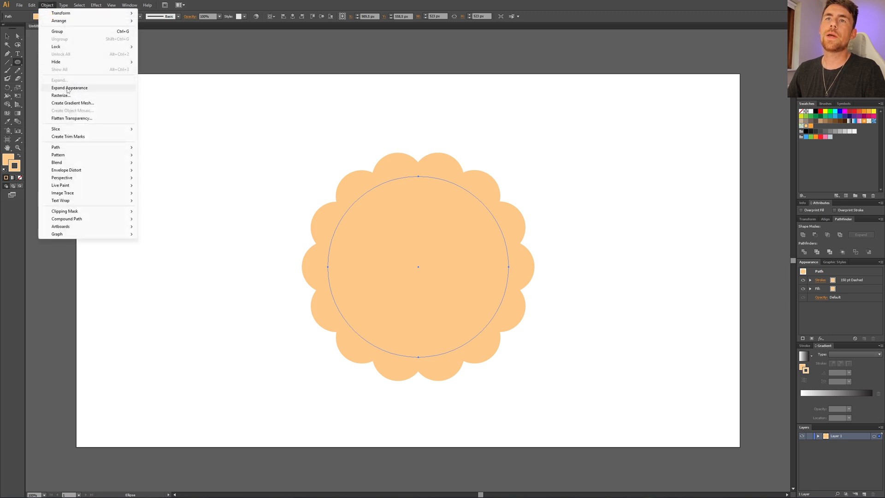
click(69, 88)
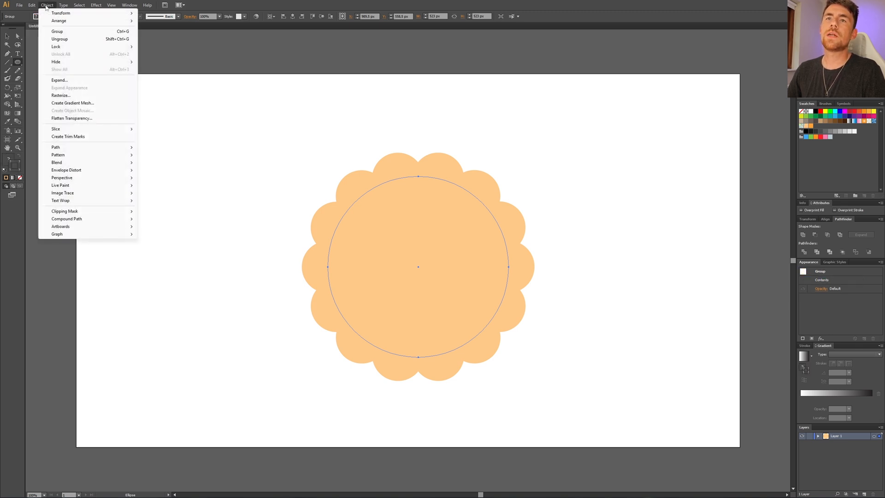
click(59, 79)
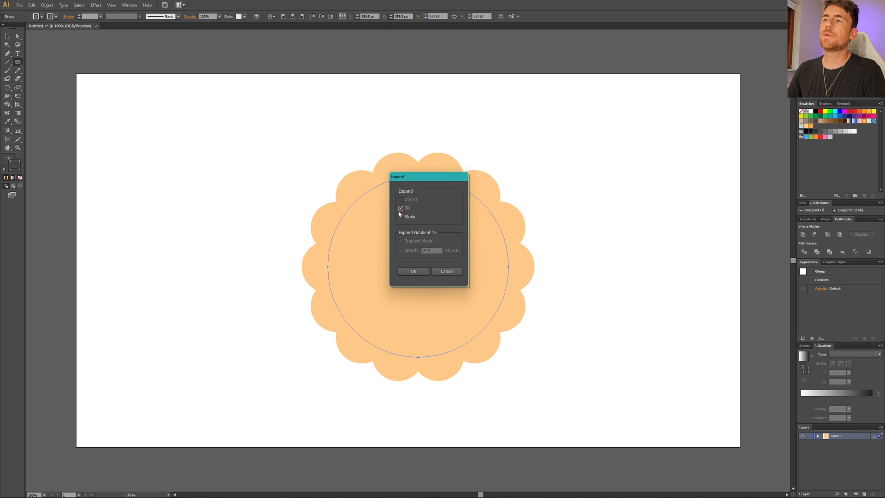
click(400, 216)
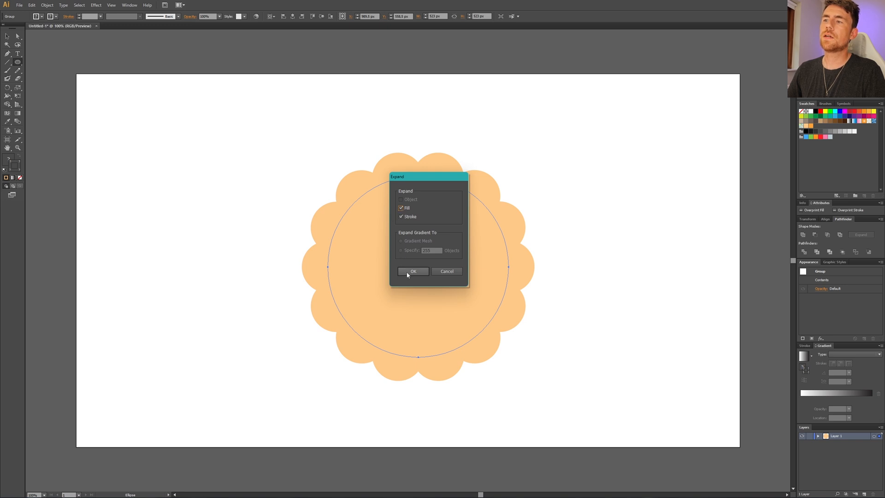
click(413, 271)
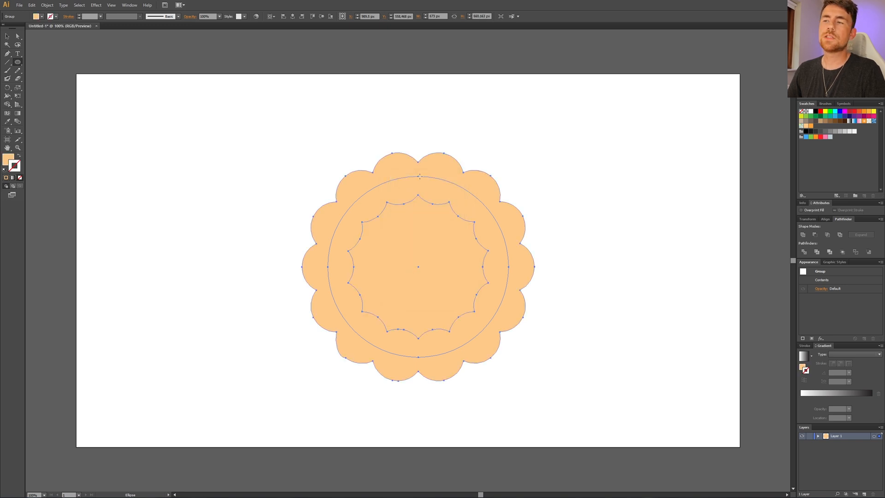
mouse_move(418, 207)
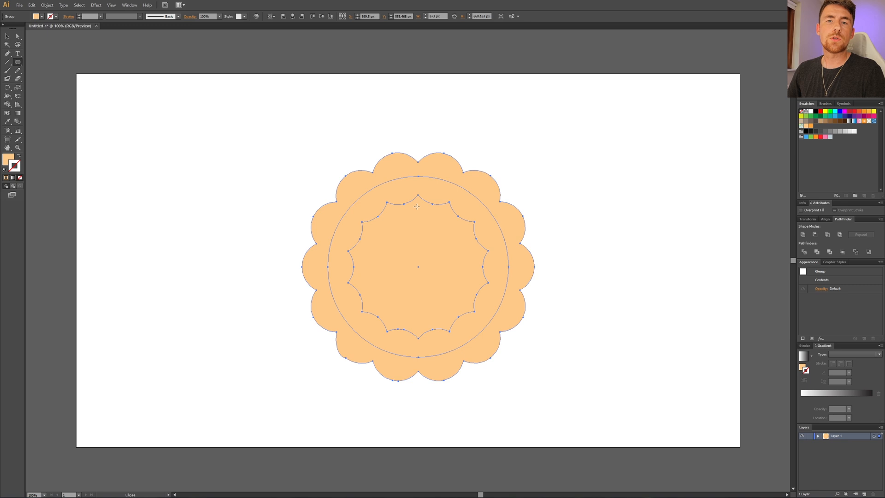
mouse_move(470, 212)
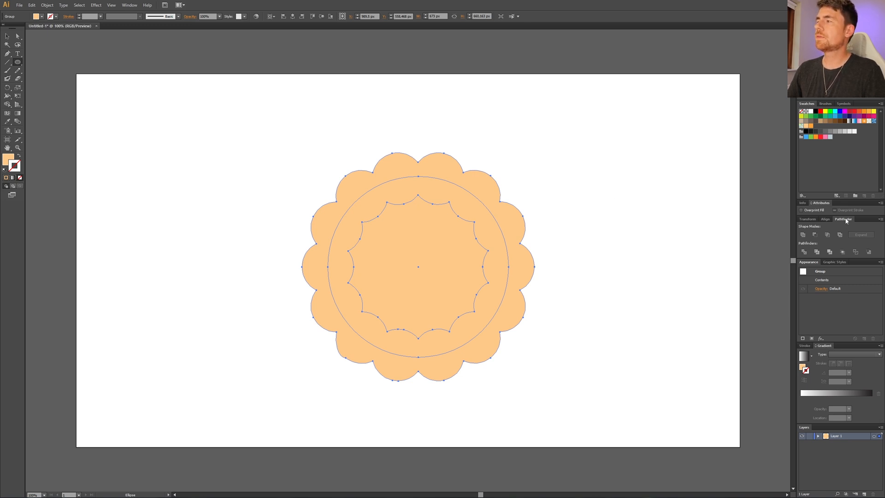
- Unite the expanded pieces into one scalloped path with Pathfinder
click(127, 5)
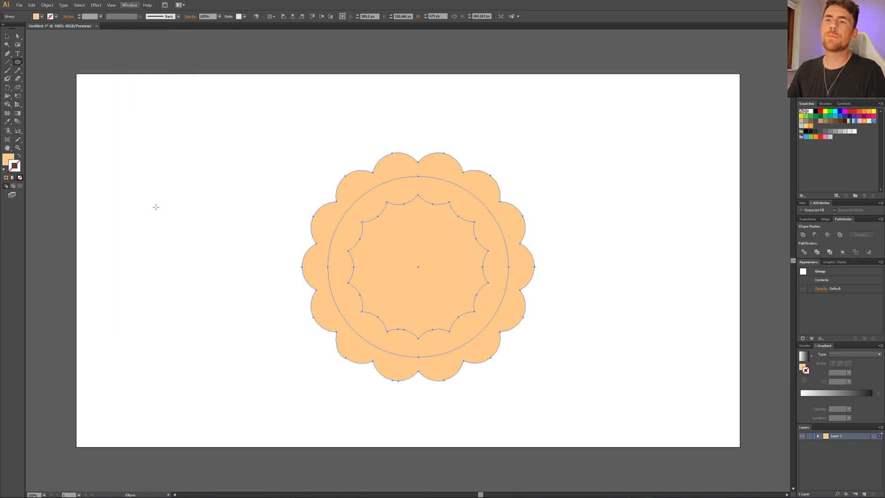
mouse_move(802, 235)
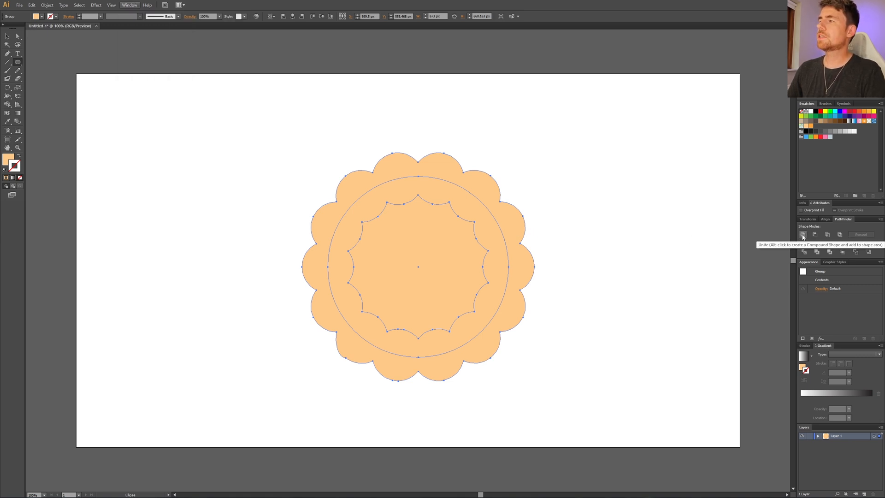
click(802, 235)
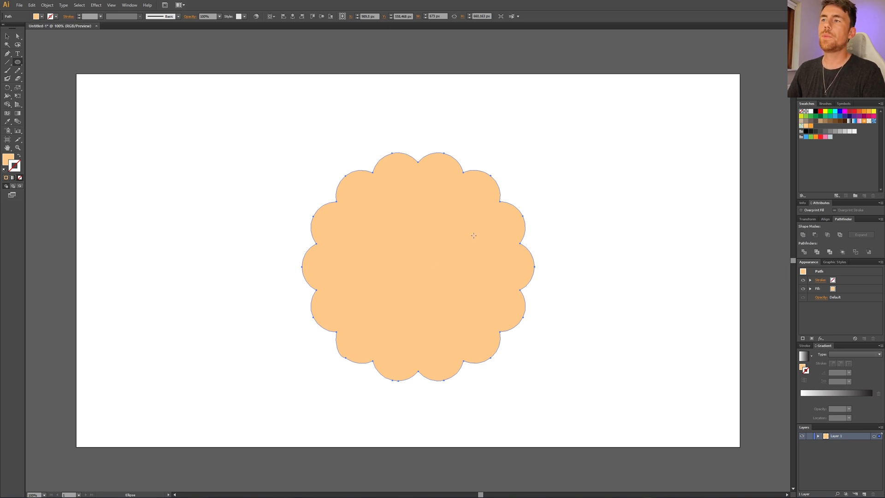
mouse_move(15, 168)
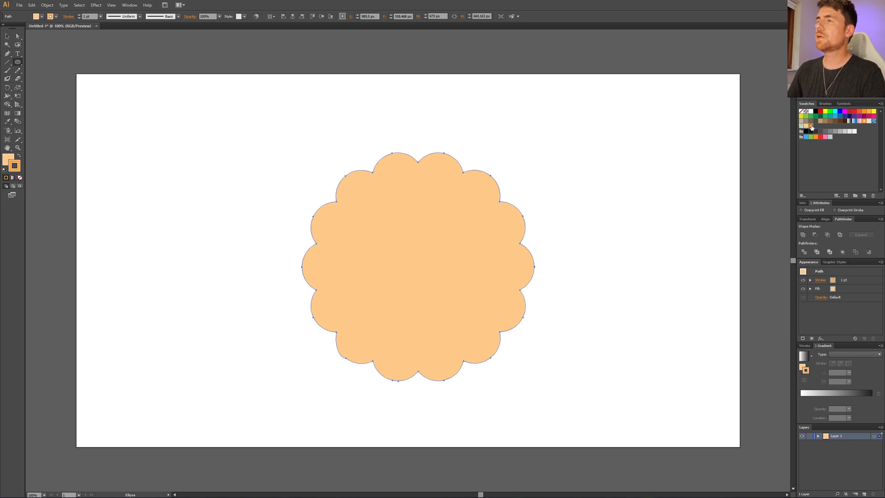
- Give the scalloped shape a thick darker orange stroke around its edge
click(98, 18)
text(20)
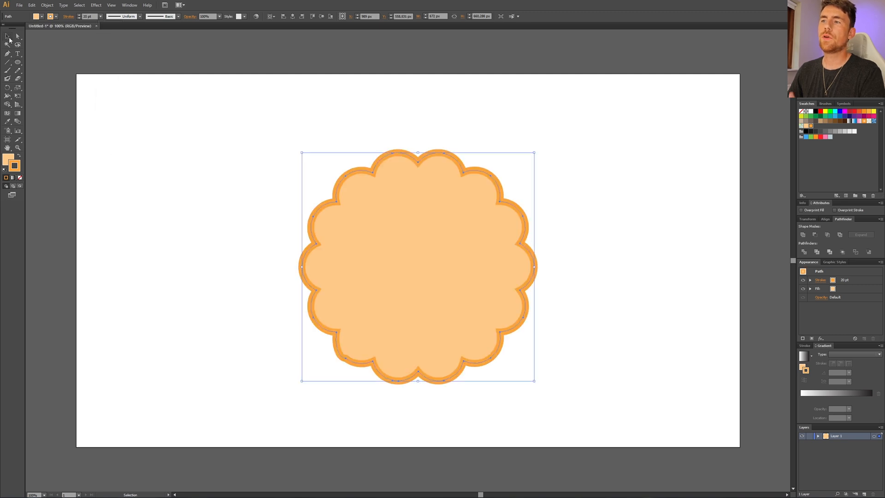
mouse_move(18, 156)
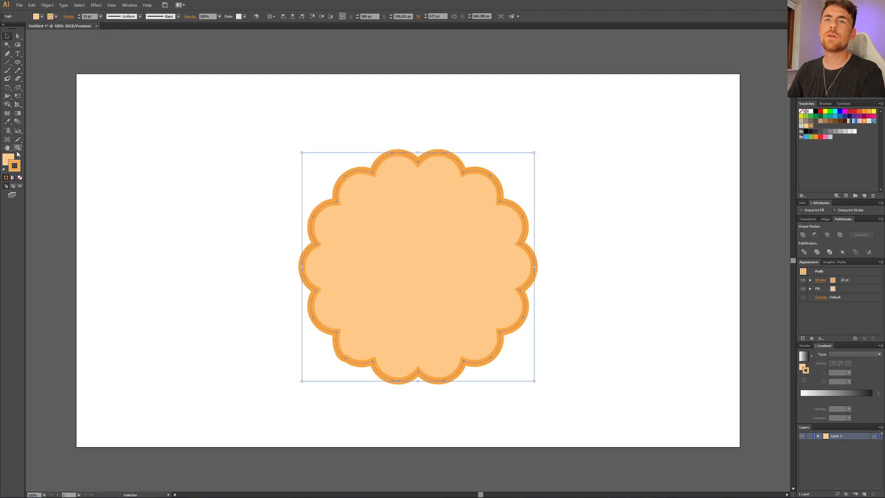
click(17, 148)
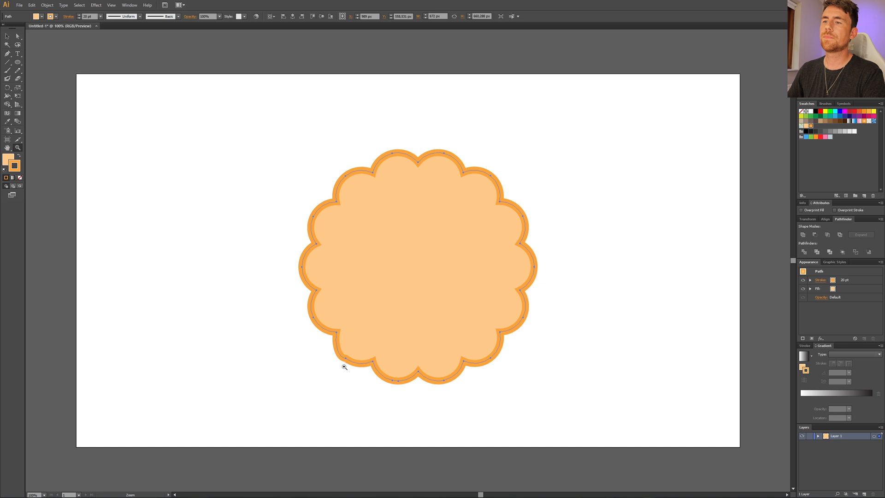